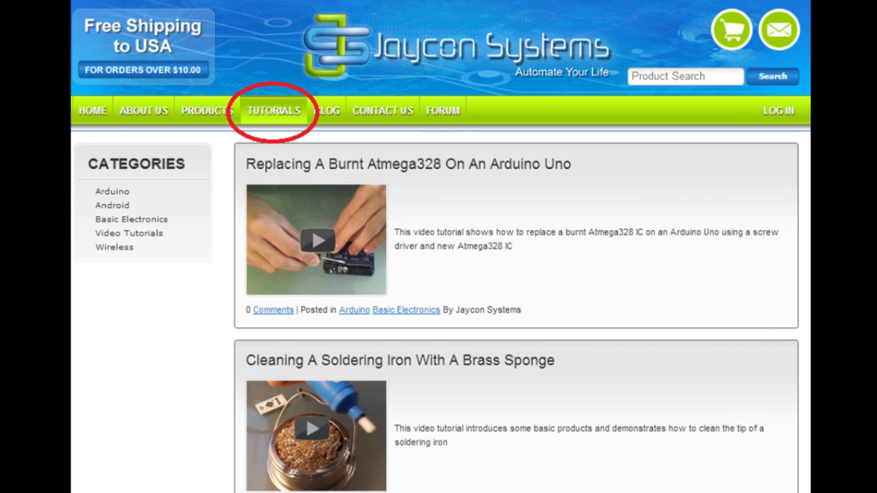
- Test/Query the connected XBee modem and confirm it reports an XB24-B
scroll(down, 3)
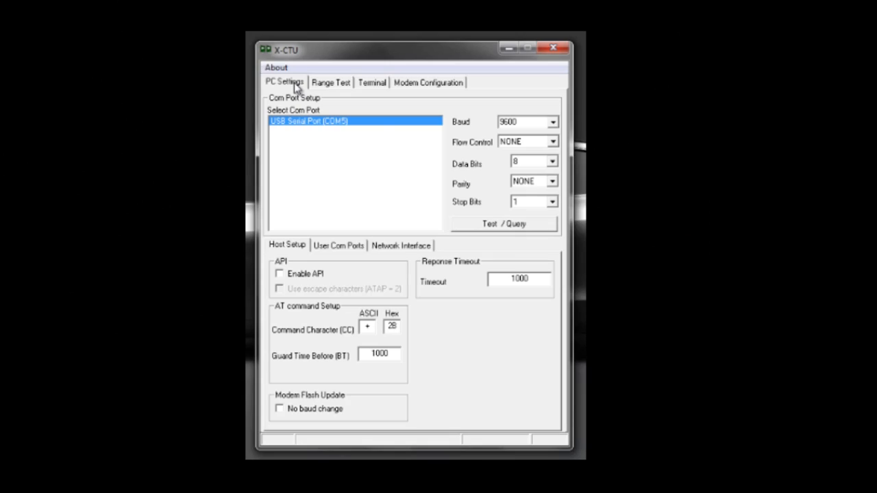
click(504, 224)
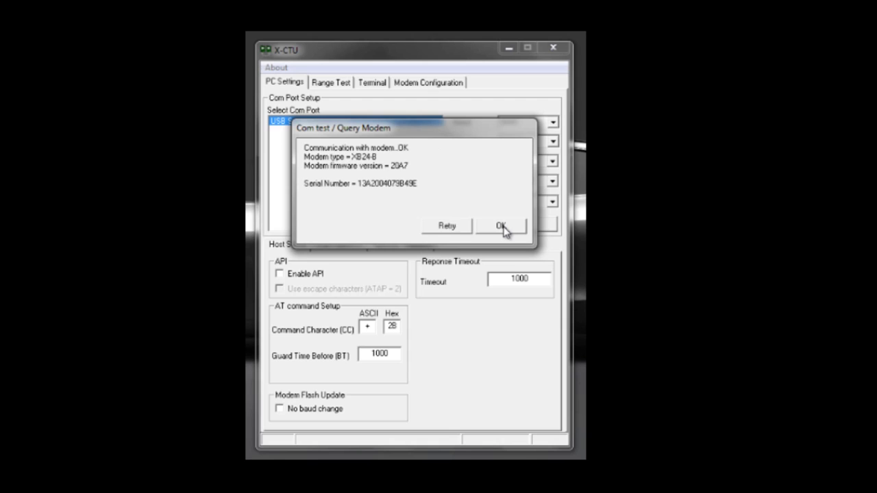
click(500, 226)
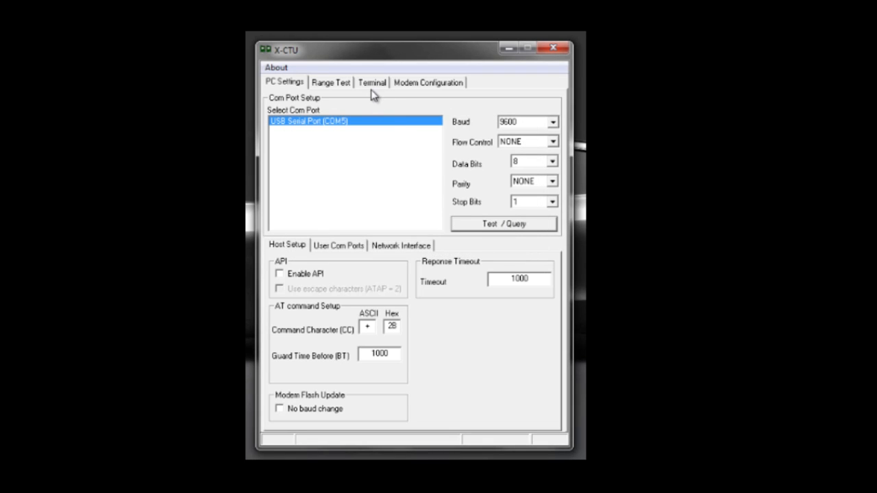
- In the Terminal's packet composer, enter hex packet FE 00 99 FE and send it
click(372, 83)
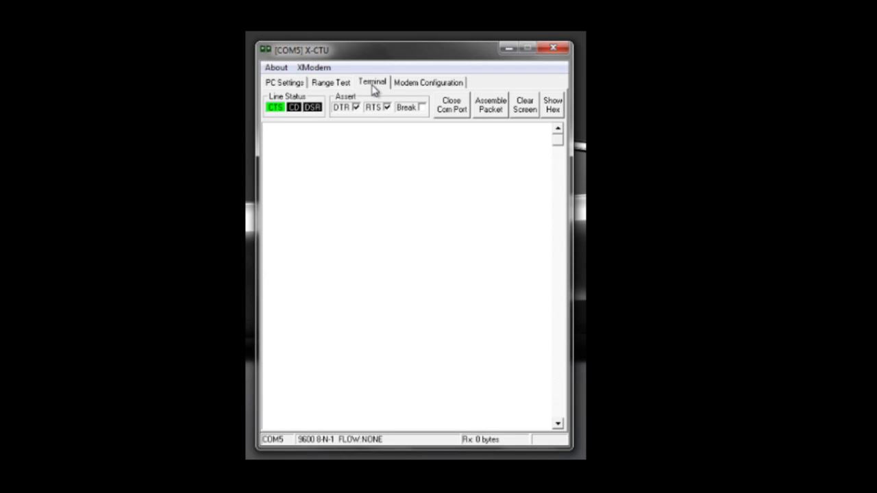
click(489, 105)
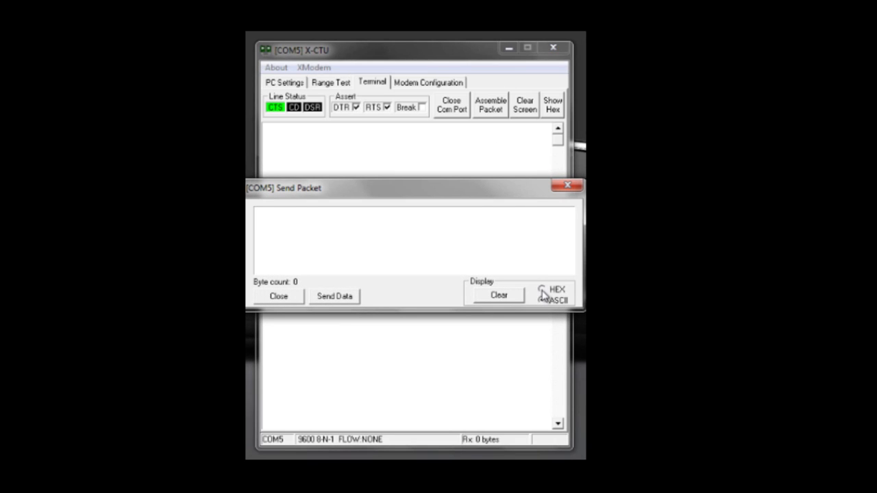
text(FE 00 99 FE)
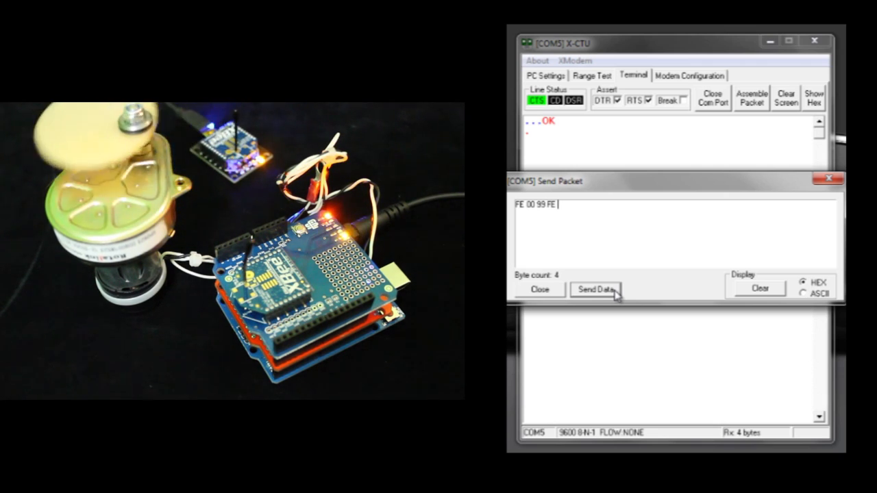
- Extend the hex packet with 01 99 FE and send it
text(01)
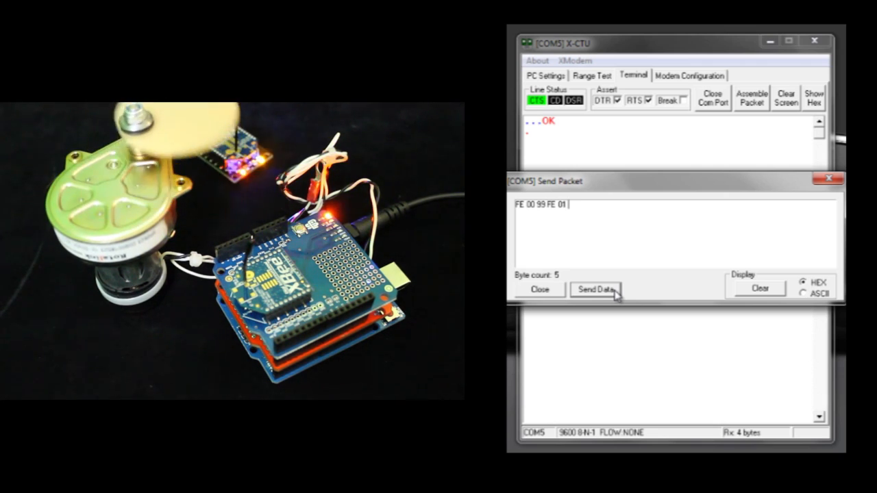
click(595, 289)
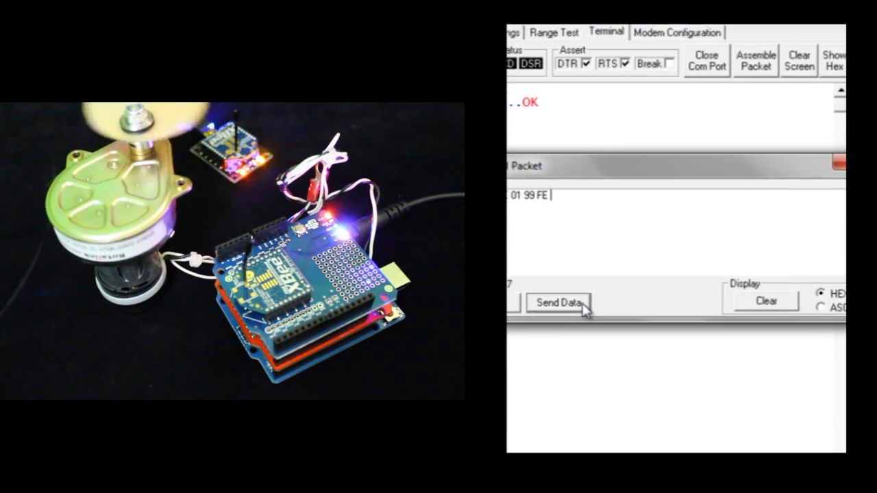
click(556, 303)
text( 00)
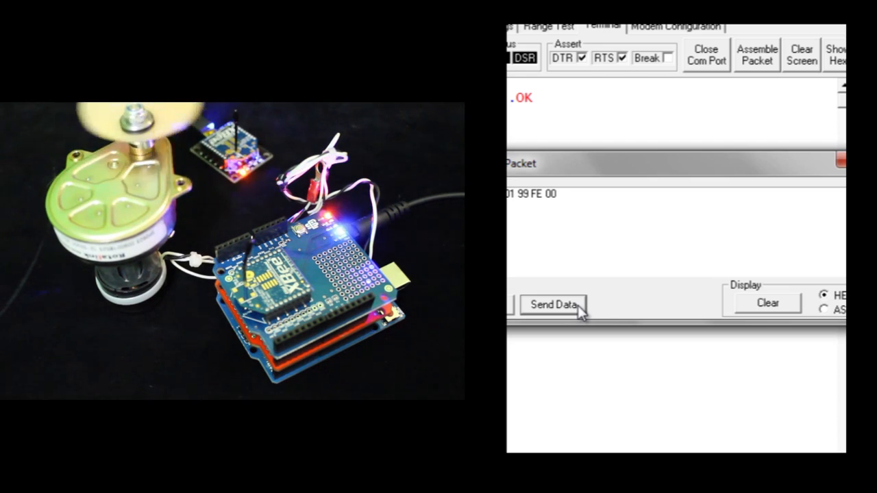
- Add the A1 FE and 00 00 bytes and send, giving FE 00 99 FE 01 99 FE 00 A1 FE 00 00
text(A)
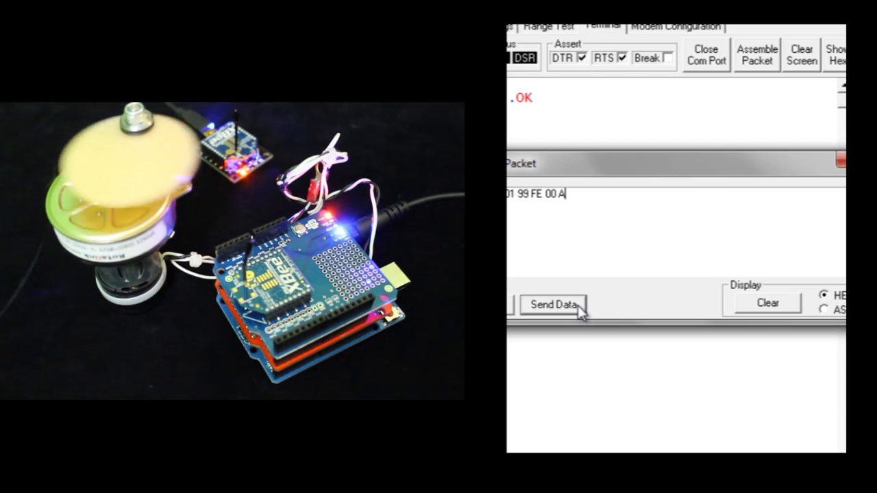
click(552, 305)
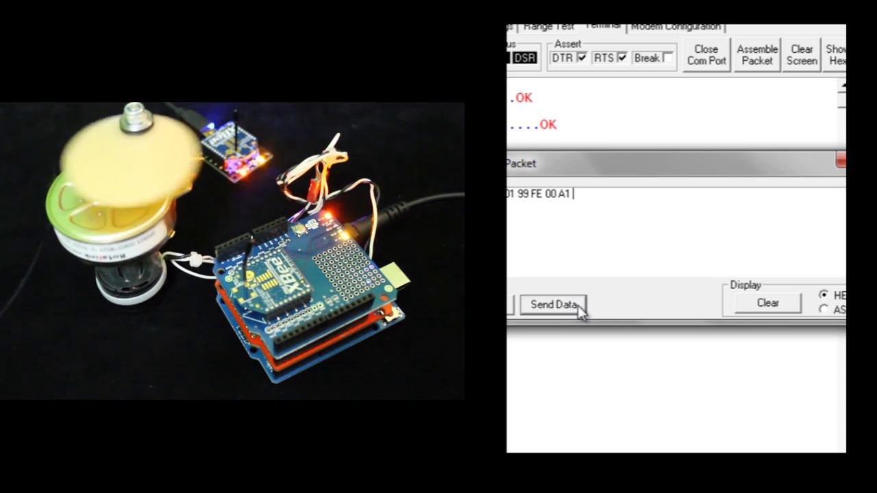
click(553, 305)
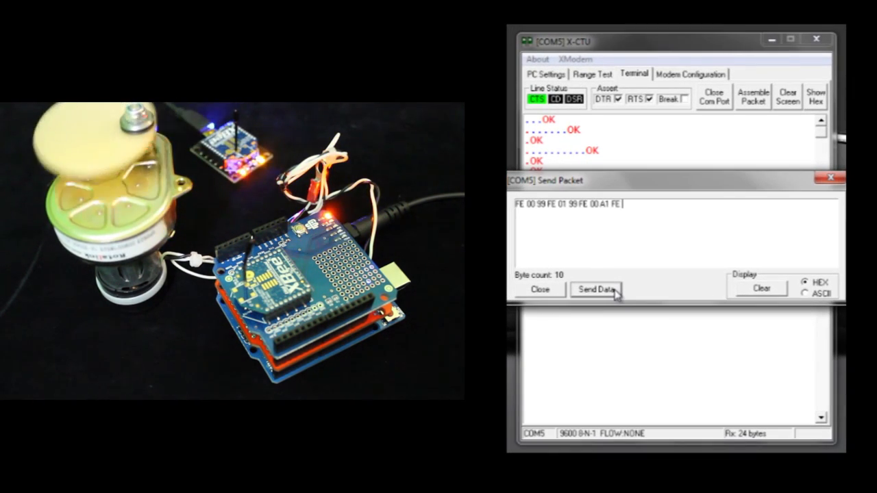
text(00)
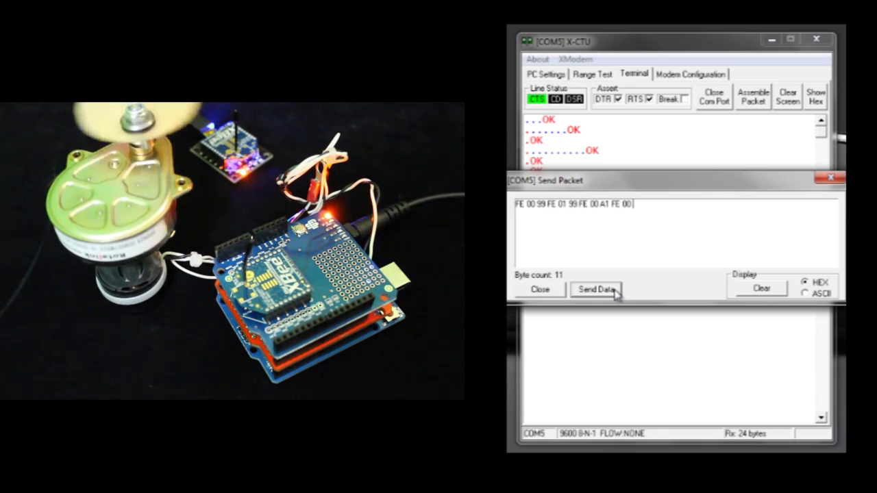
click(595, 289)
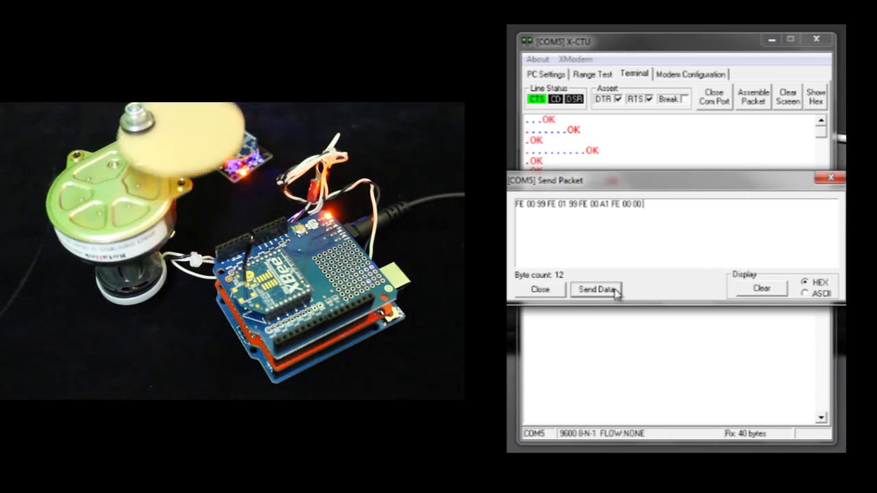